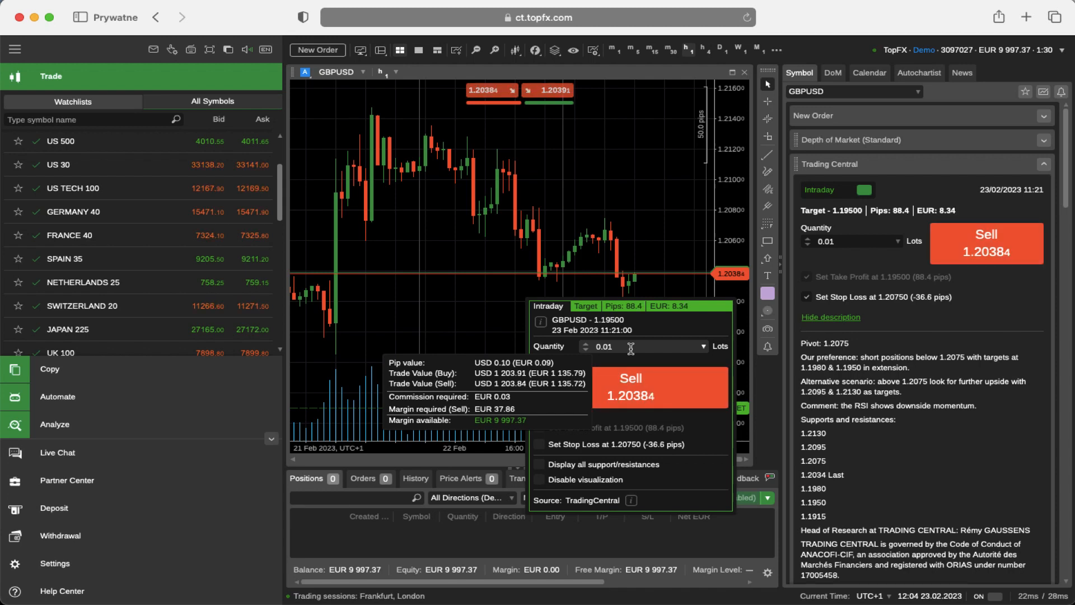
Step: Set the GBPUSD sell to 1 lot with Set Stop Loss and Display all support/resistances ticked
{"action": "left_click", "coordinate": [703, 347]}
{"action": "type", "text": "1"}
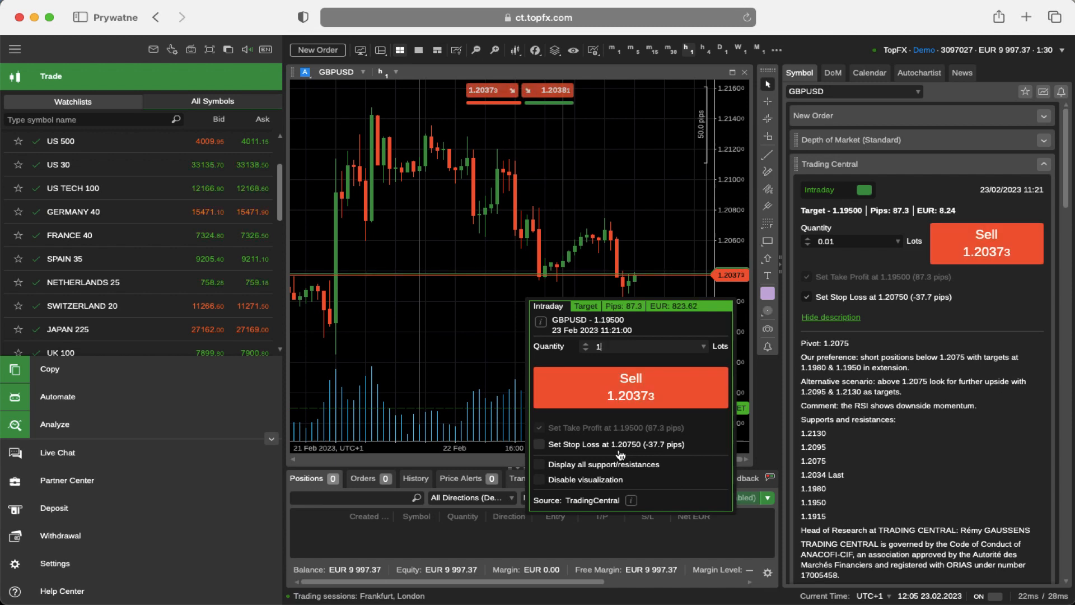
{"action": "left_click", "coordinate": [540, 445]}
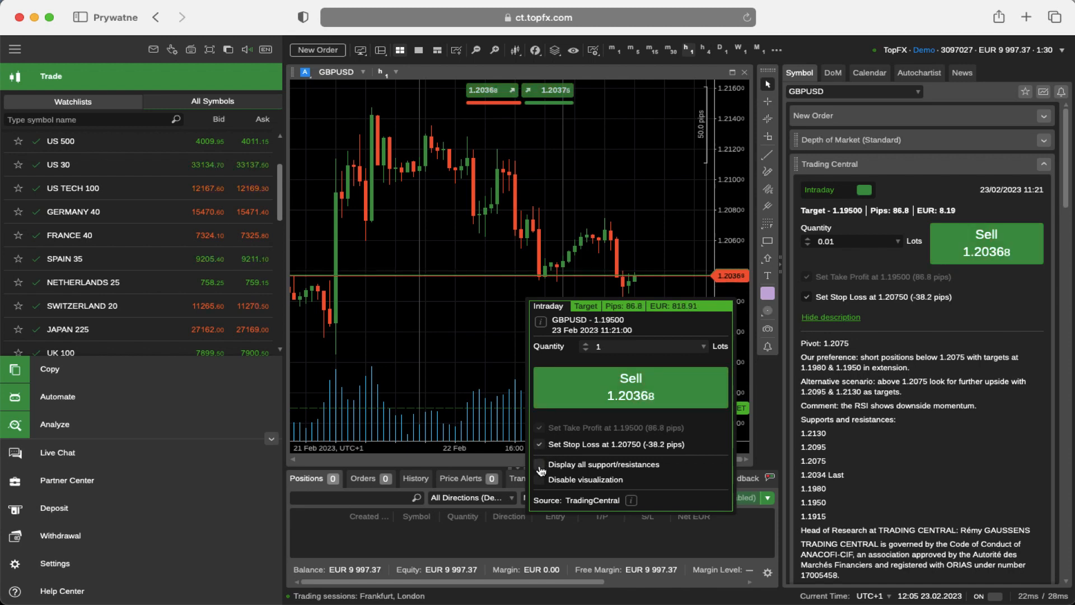
{"action": "left_click", "coordinate": [541, 466]}
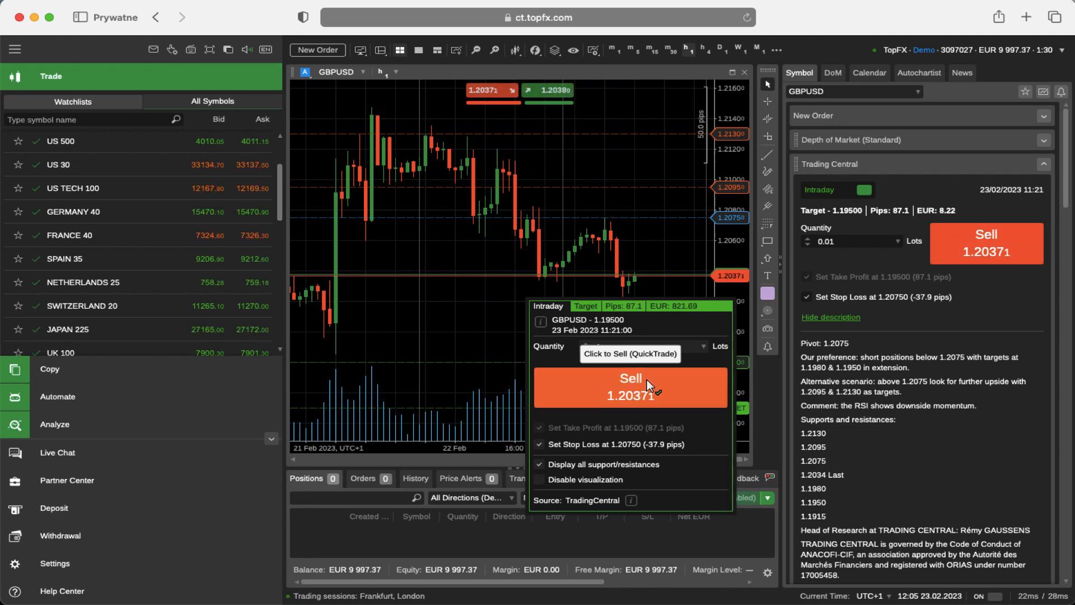
Step: Sell 1 lot of GBPUSD from the Trading Central popup, entering at 1.20371
{"action": "left_click", "coordinate": [628, 387]}
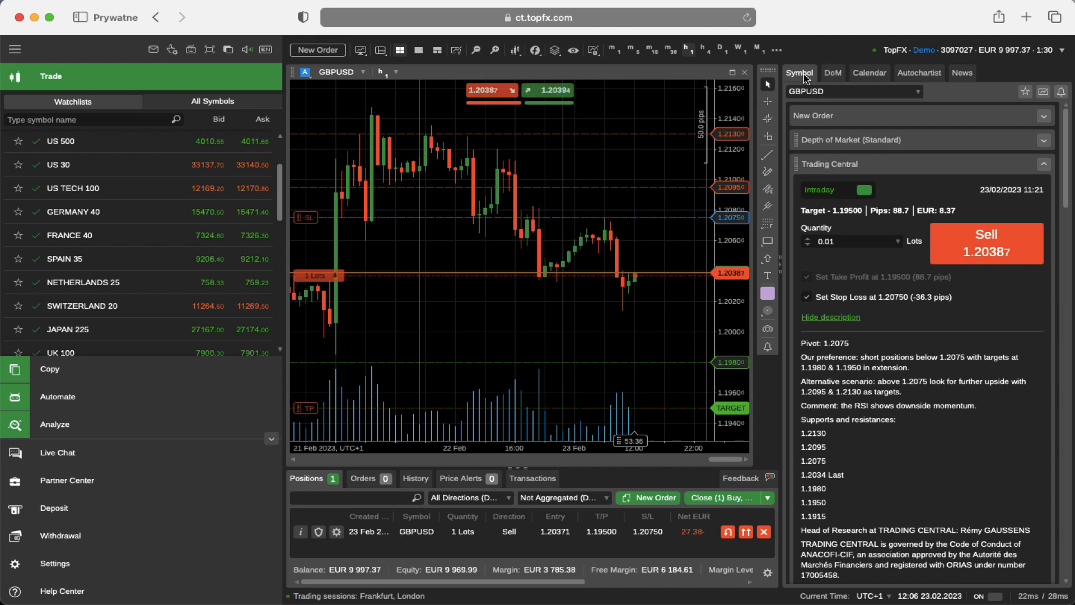
{"action": "mouse_move", "coordinate": [925, 106]}
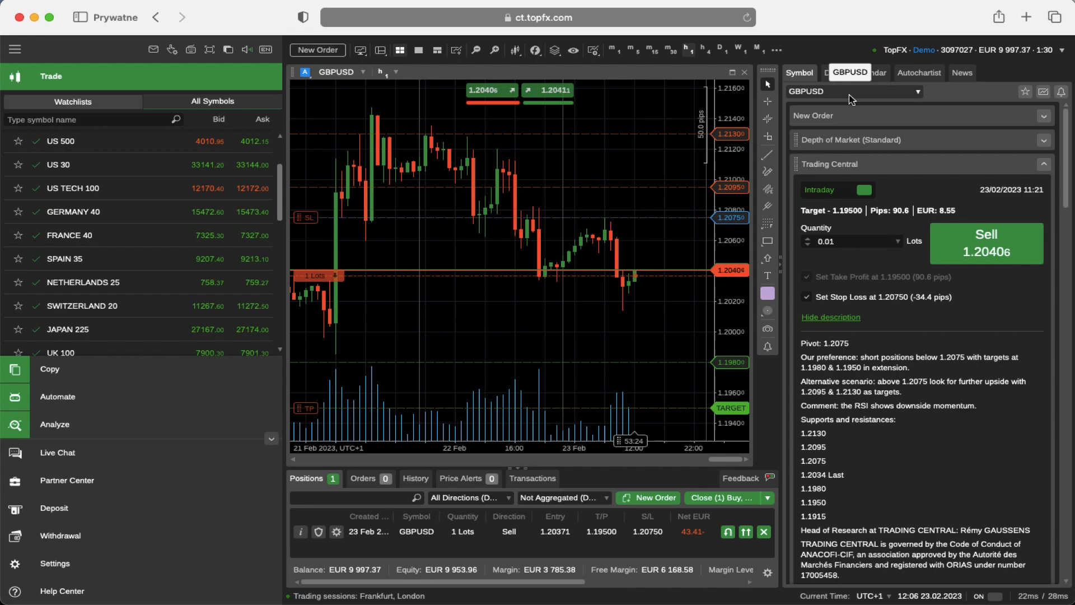
Step: Switch the chart to EURUSD and refresh its Trading Central sell idea
{"action": "left_click", "coordinate": [851, 90]}
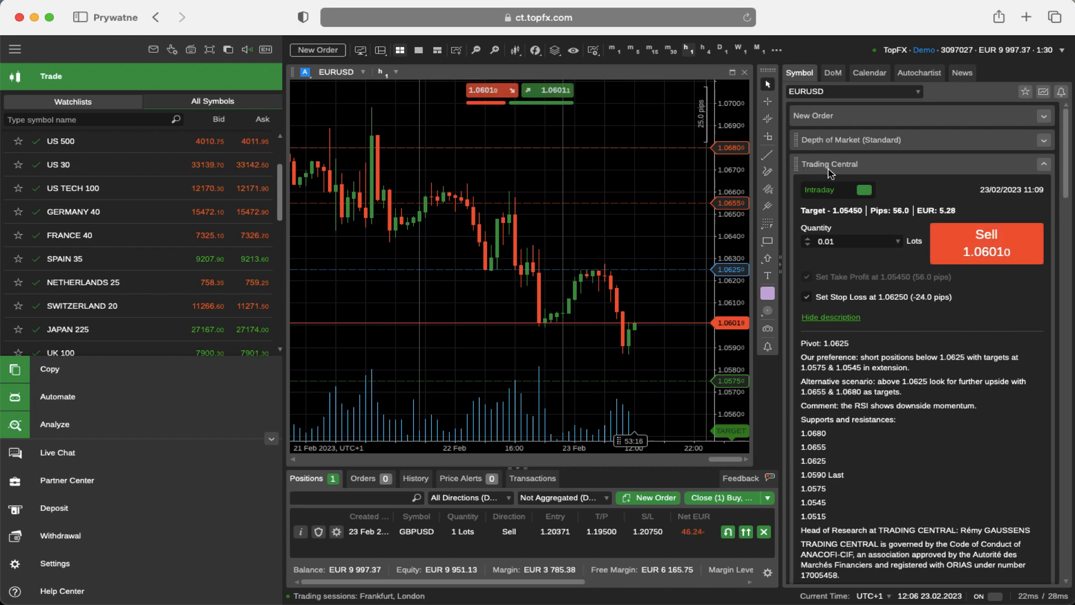
{"action": "left_click", "coordinate": [1043, 164]}
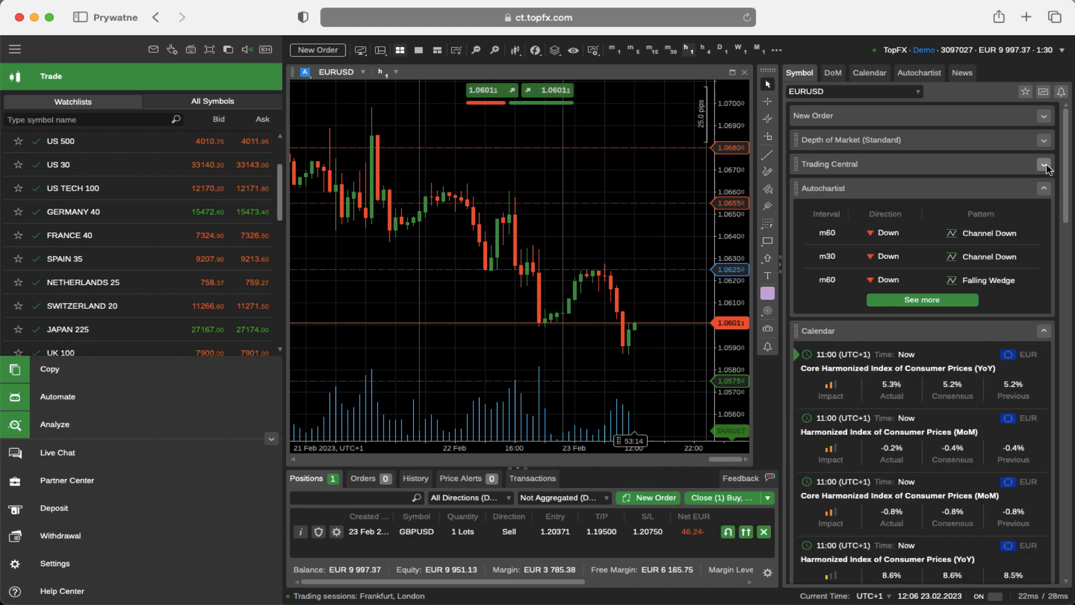
{"action": "left_click", "coordinate": [1043, 165]}
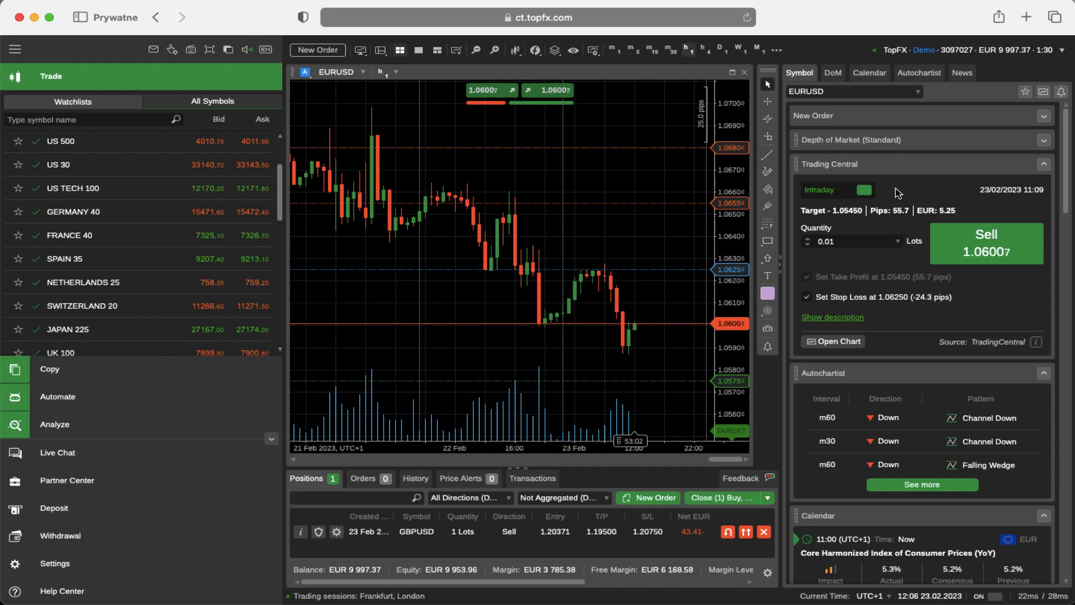
Step: Keep the EURUSD sell quantity at 1 lot and show the full Trading Central analysis text
{"action": "left_click", "coordinate": [898, 240]}
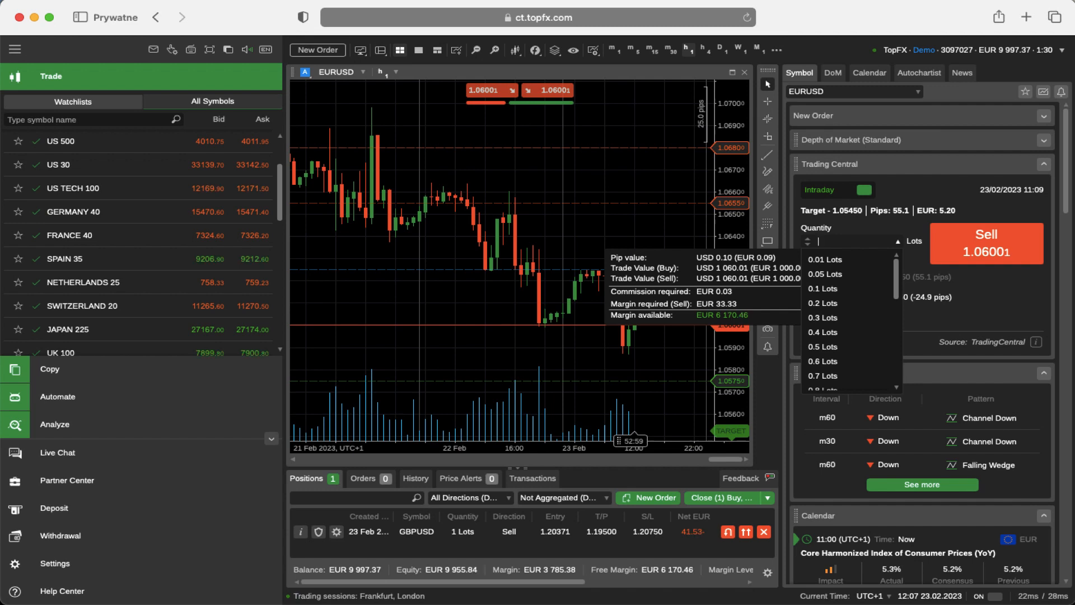
{"action": "type", "text": "2"}
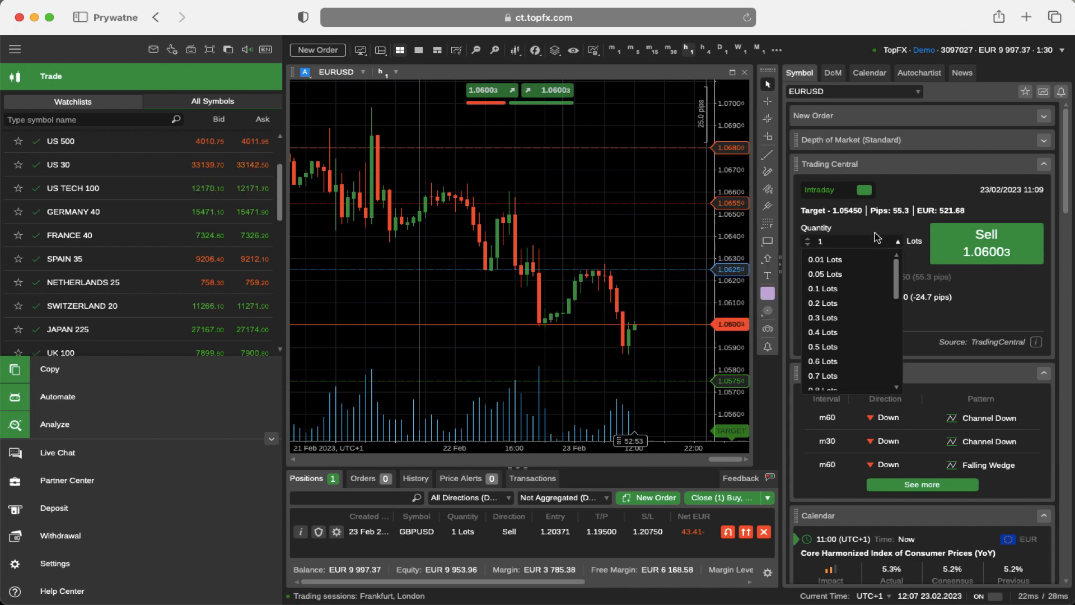
{"action": "left_click", "coordinate": [878, 232]}
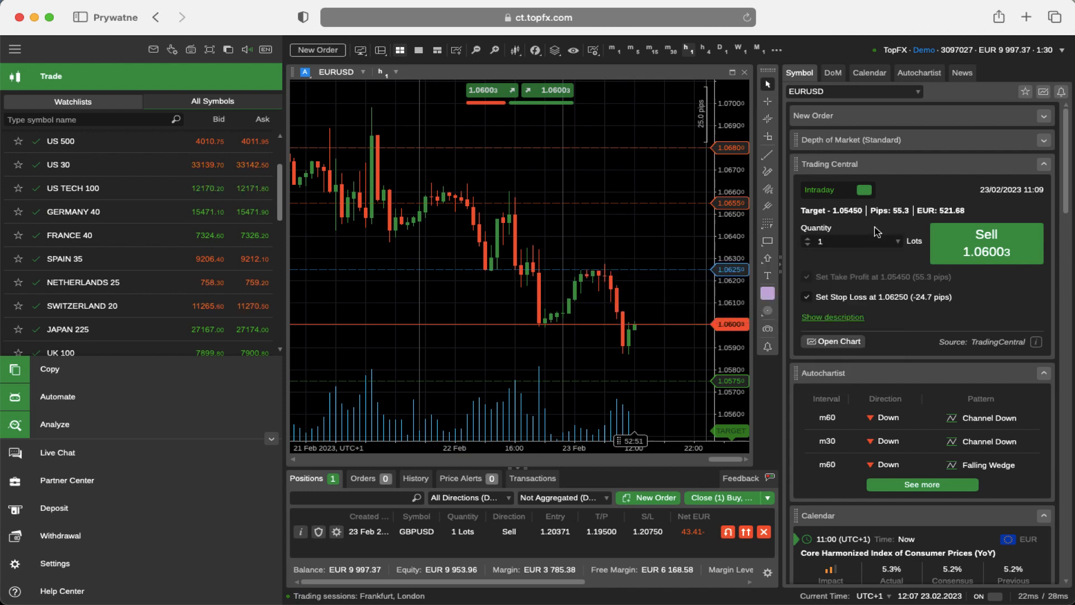
{"action": "left_click", "coordinate": [832, 317]}
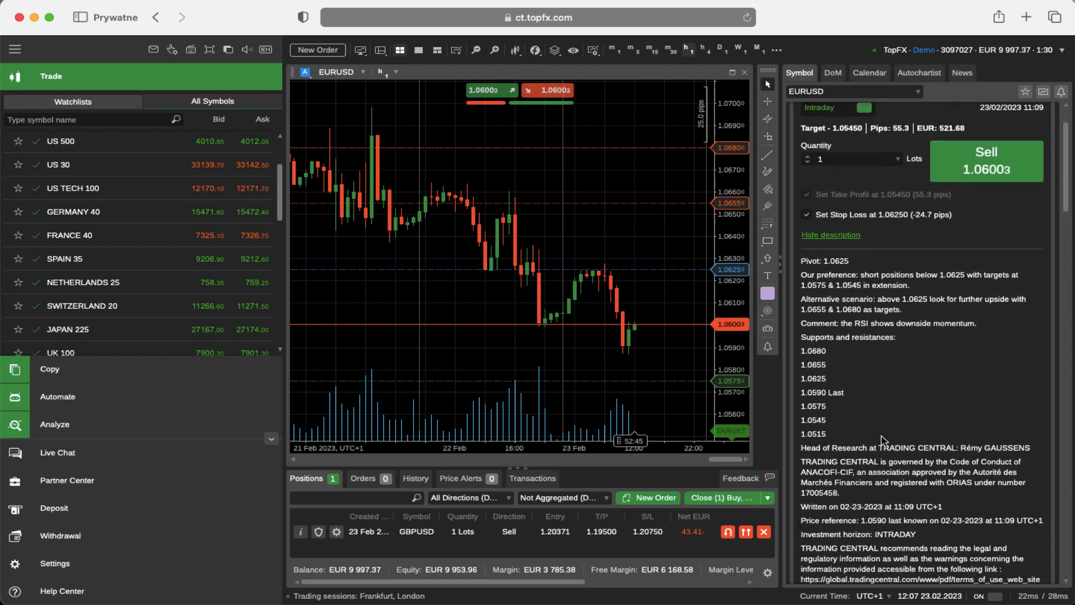
{"action": "scroll", "scroll_direction": "down", "scroll_amount": 3}
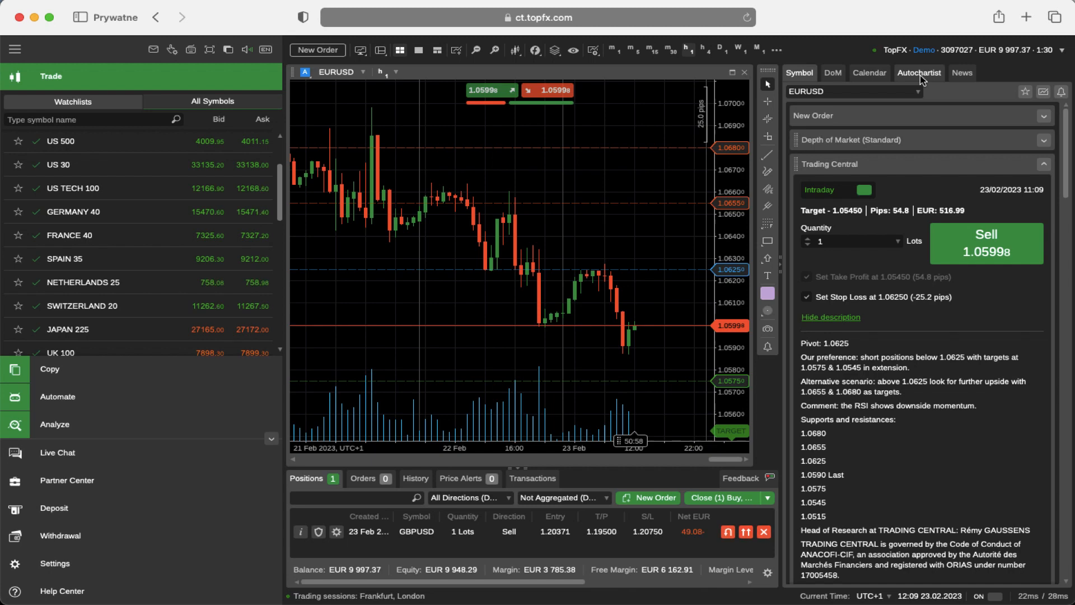
Step: Load the Autochartist panel listing EURUSD's three downtrend patterns
{"action": "left_click", "coordinate": [919, 73]}
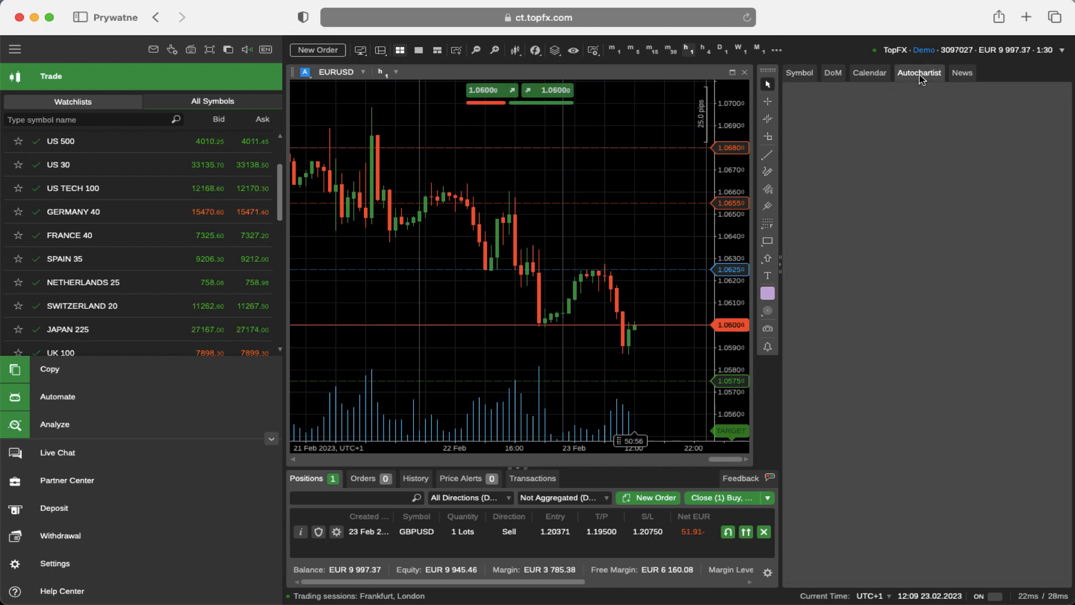
{"action": "left_click", "coordinate": [918, 72]}
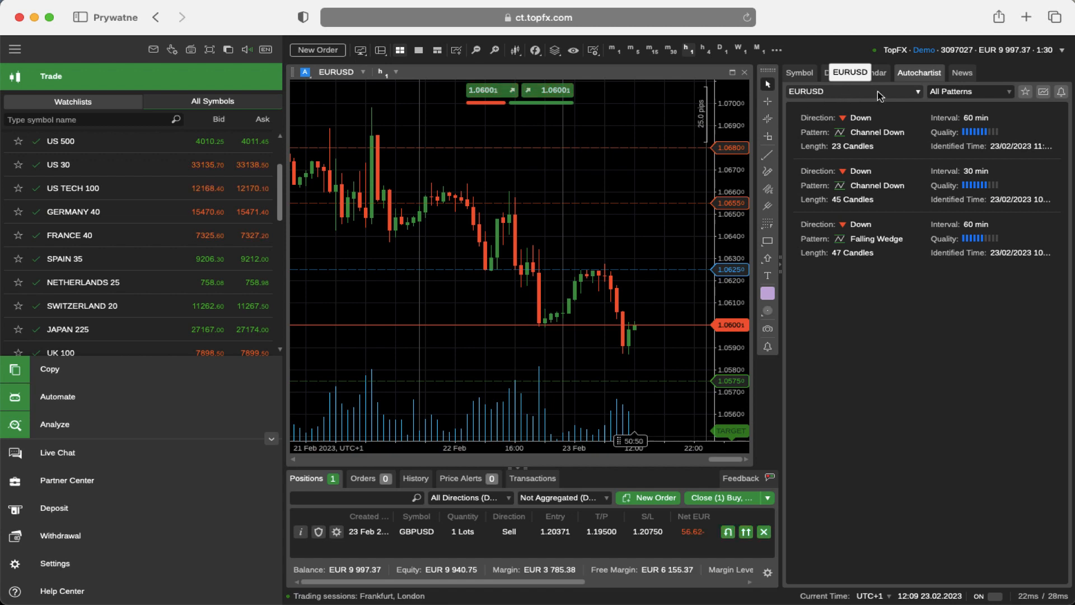
{"action": "left_click", "coordinate": [967, 91]}
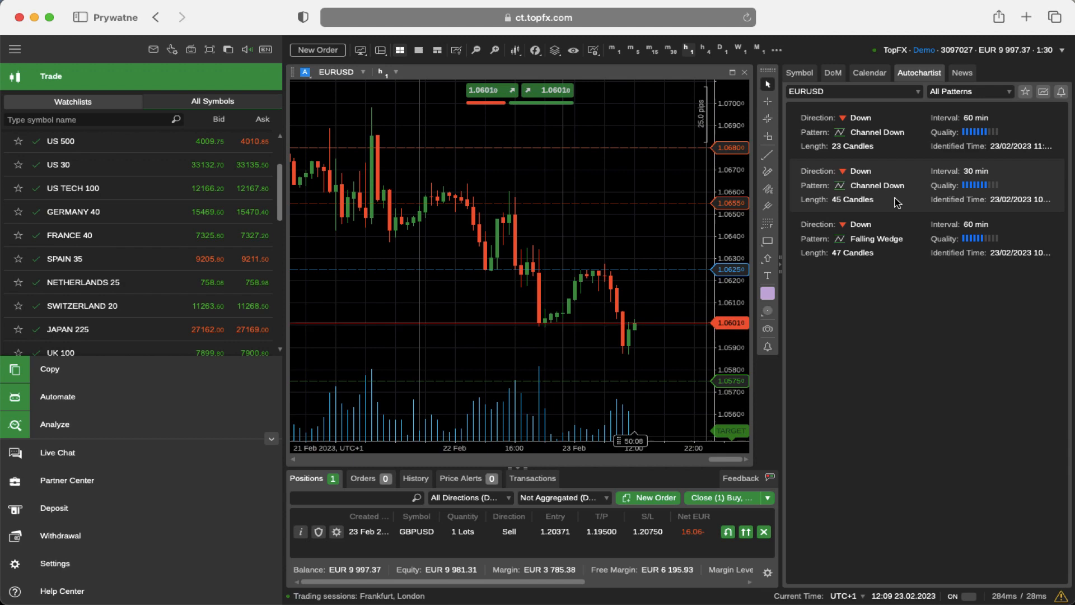
Step: View the 30-minute EURUSD Channel Down pattern and set its quantity to 0.1 Lots
{"action": "left_click", "coordinate": [878, 185]}
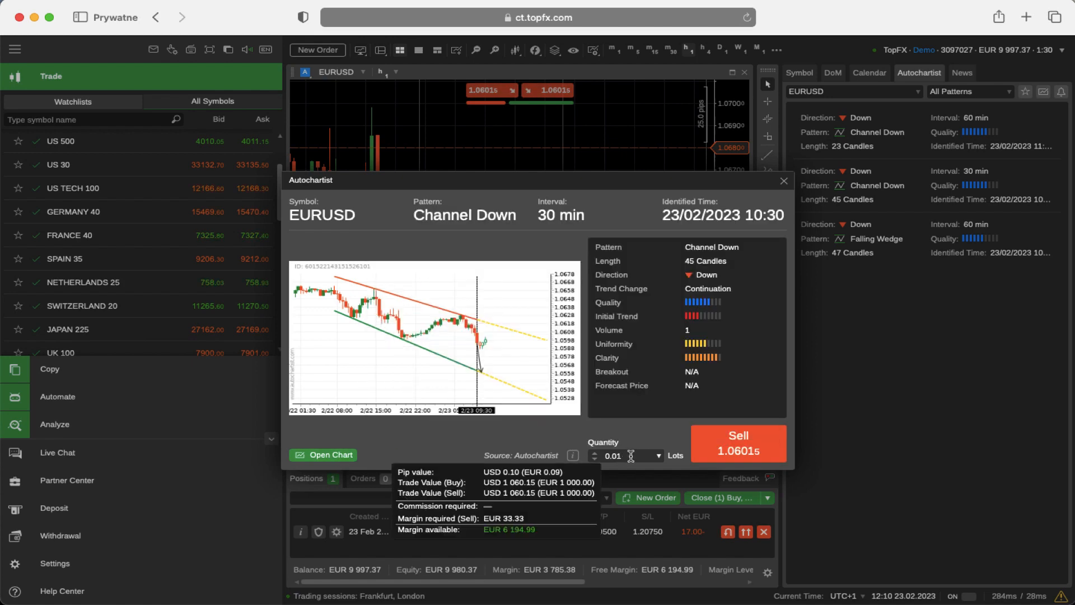
{"action": "left_click", "coordinate": [658, 456]}
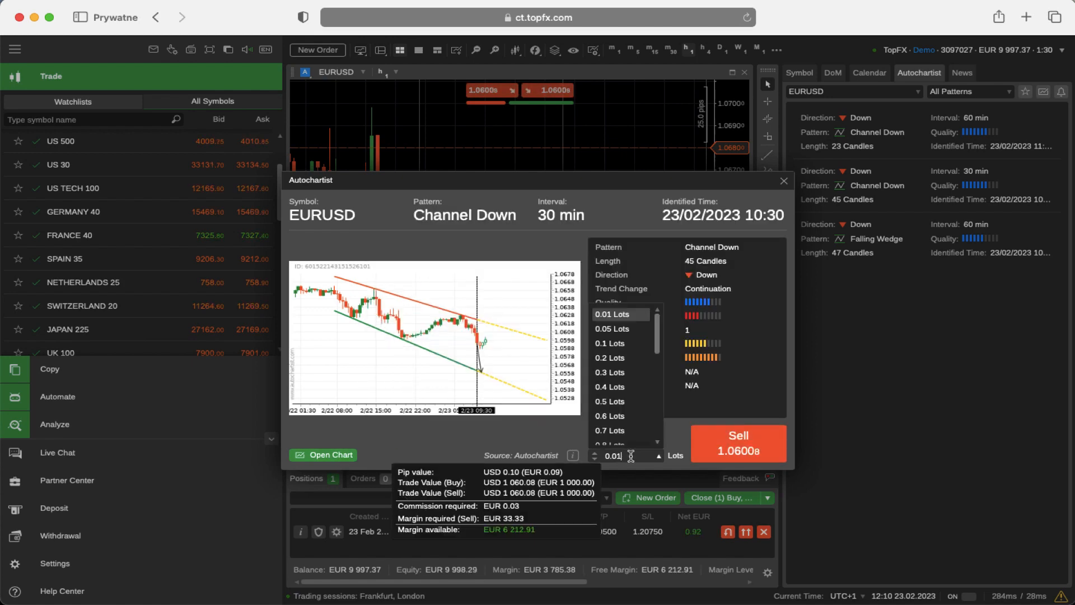
{"action": "left_click", "coordinate": [611, 342]}
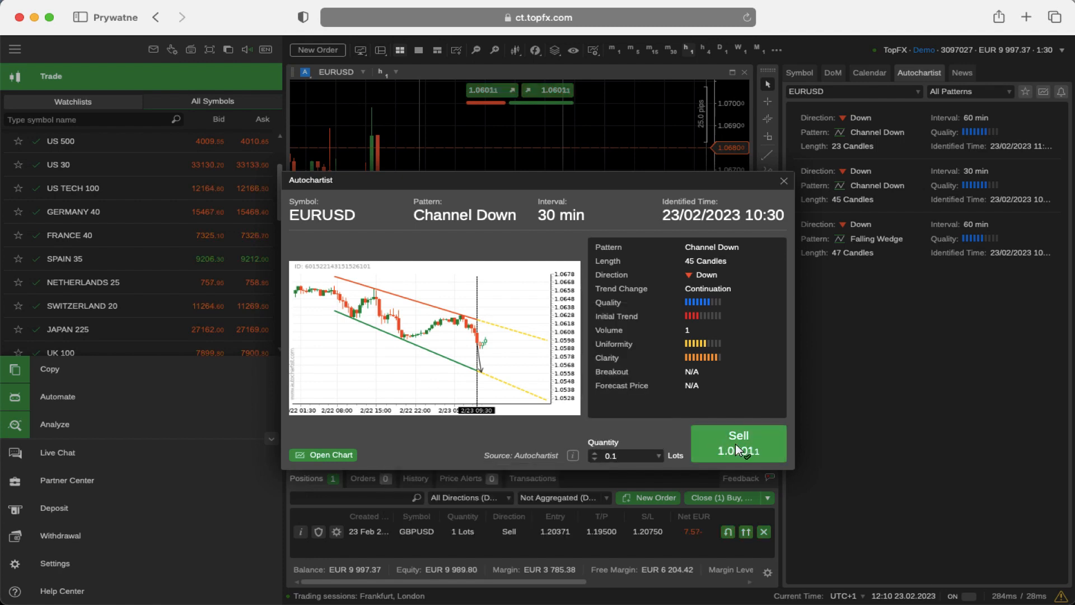
{"action": "mouse_move", "coordinate": [738, 444]}
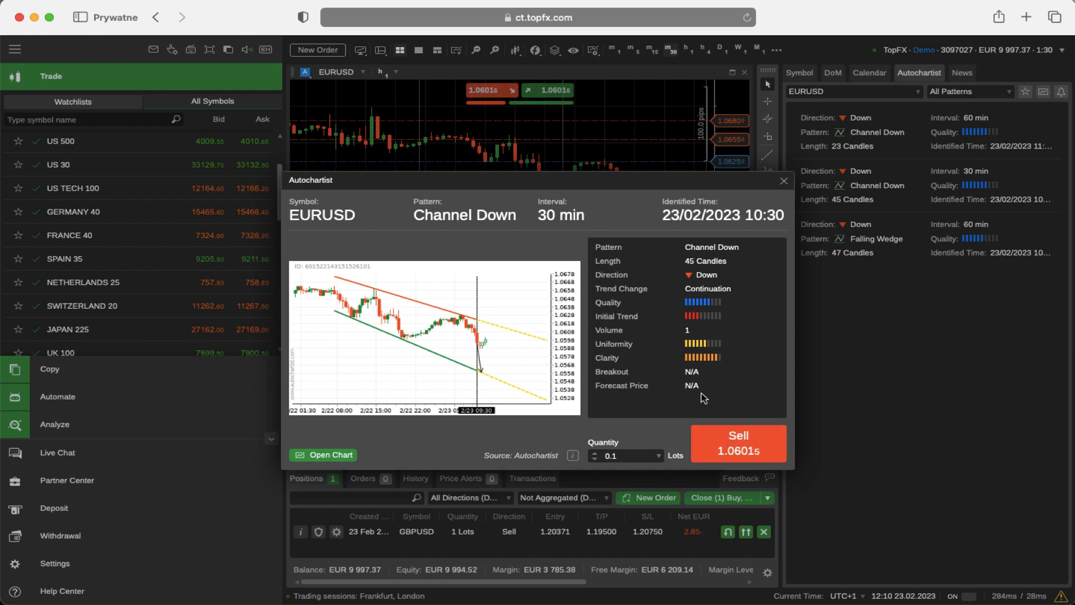
{"action": "mouse_move", "coordinate": [750, 450]}
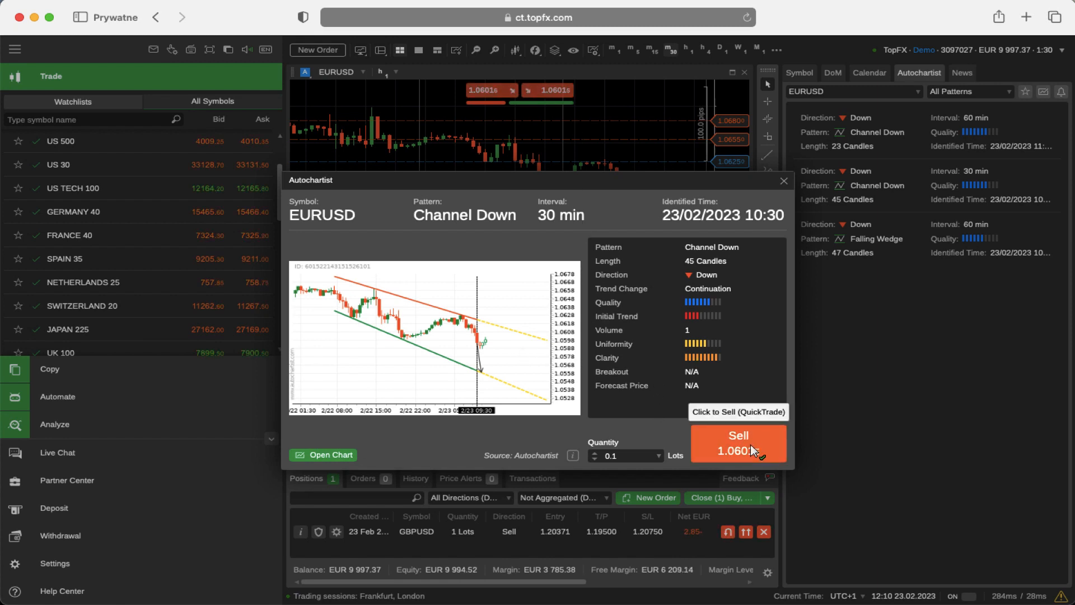
Step: Sell 0.1 lots of EURUSD from the pattern, filled at 1.06015, and dismiss the notification
{"action": "left_click", "coordinate": [738, 443]}
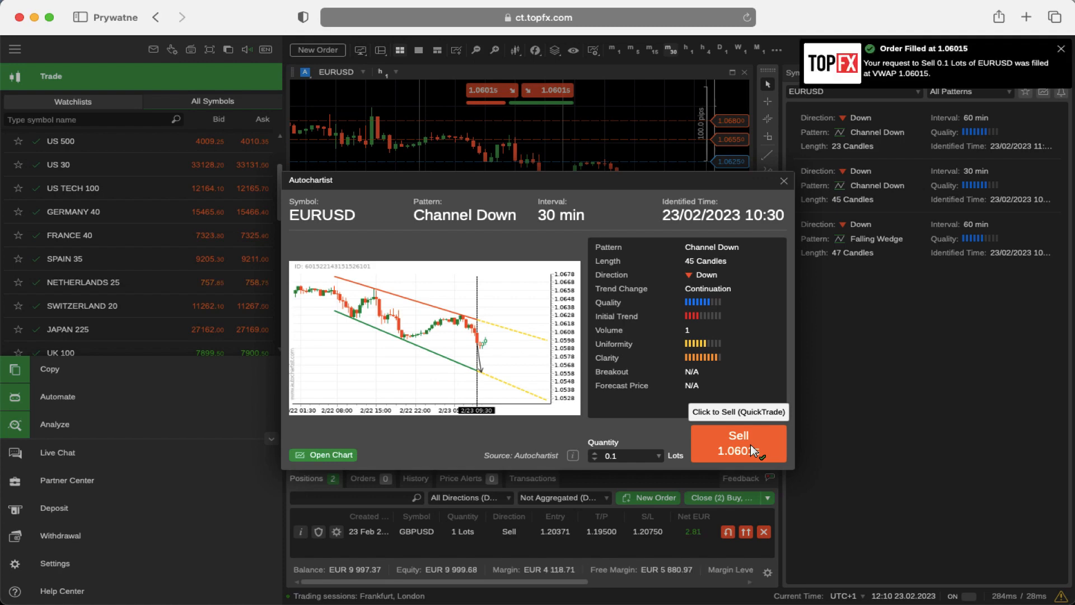
{"action": "left_click", "coordinate": [738, 444]}
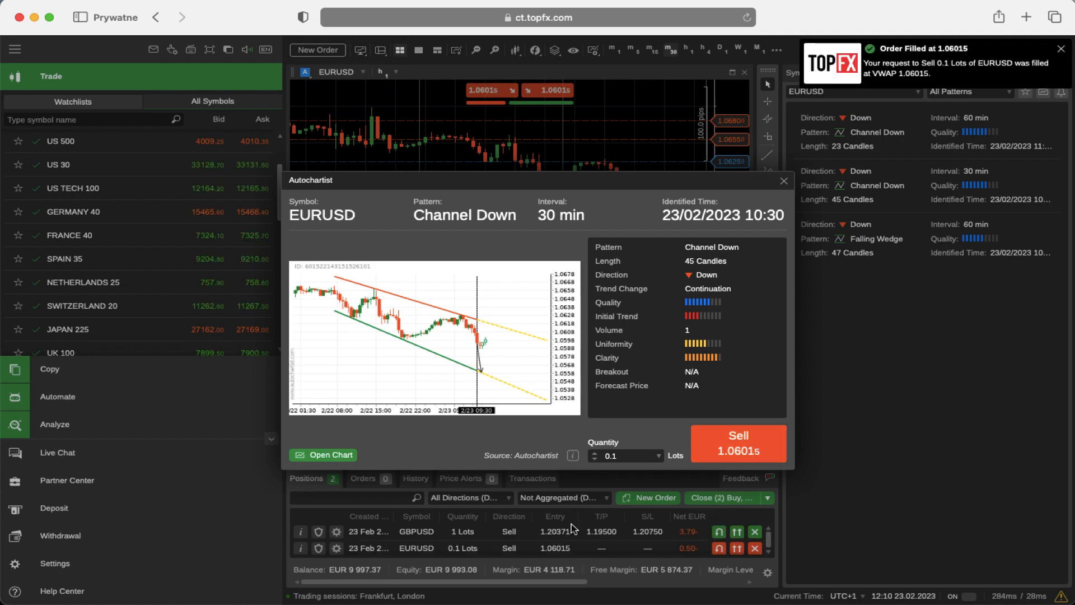
{"action": "left_click", "coordinate": [783, 180]}
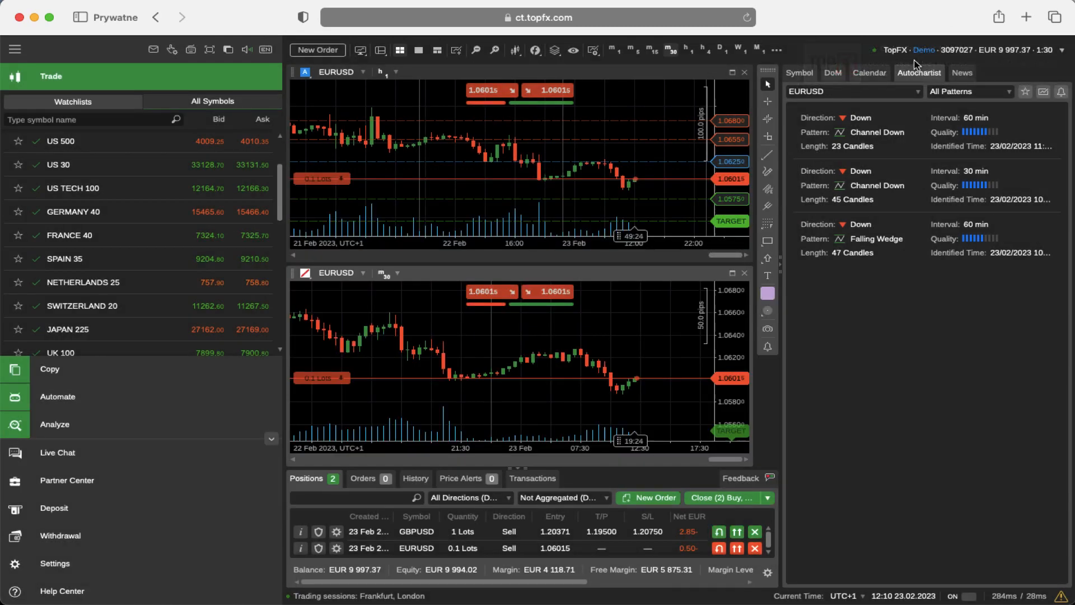